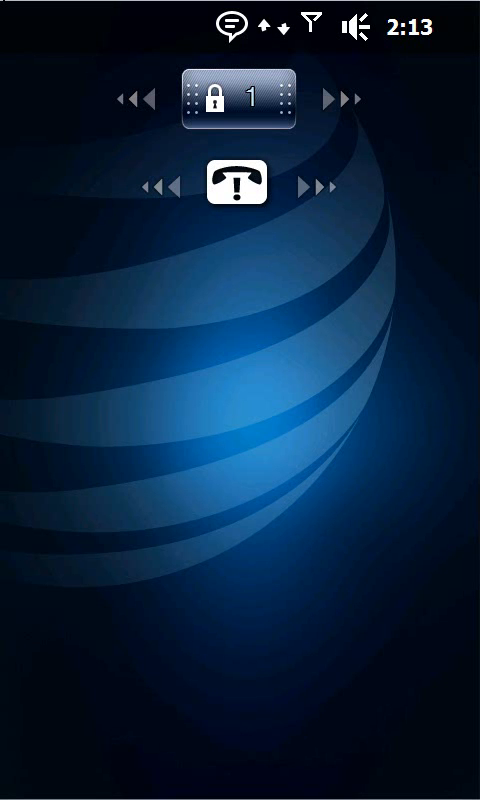
{"action": "left_click", "coordinate": [236, 180]}
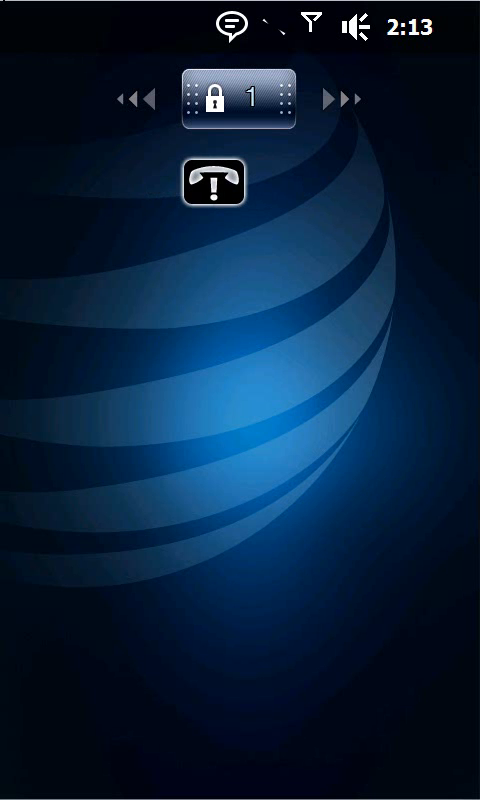